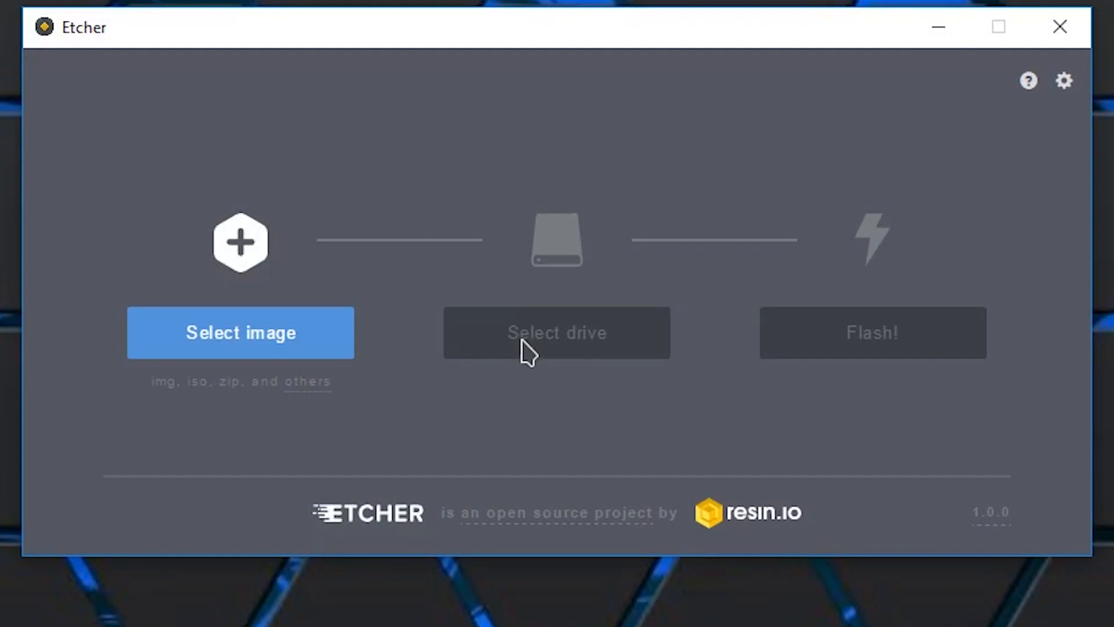
# Choose the Generic STORAGE DEVICE USB 31.9 GB as Etcher's flash target.
pyautogui.click(557, 332)
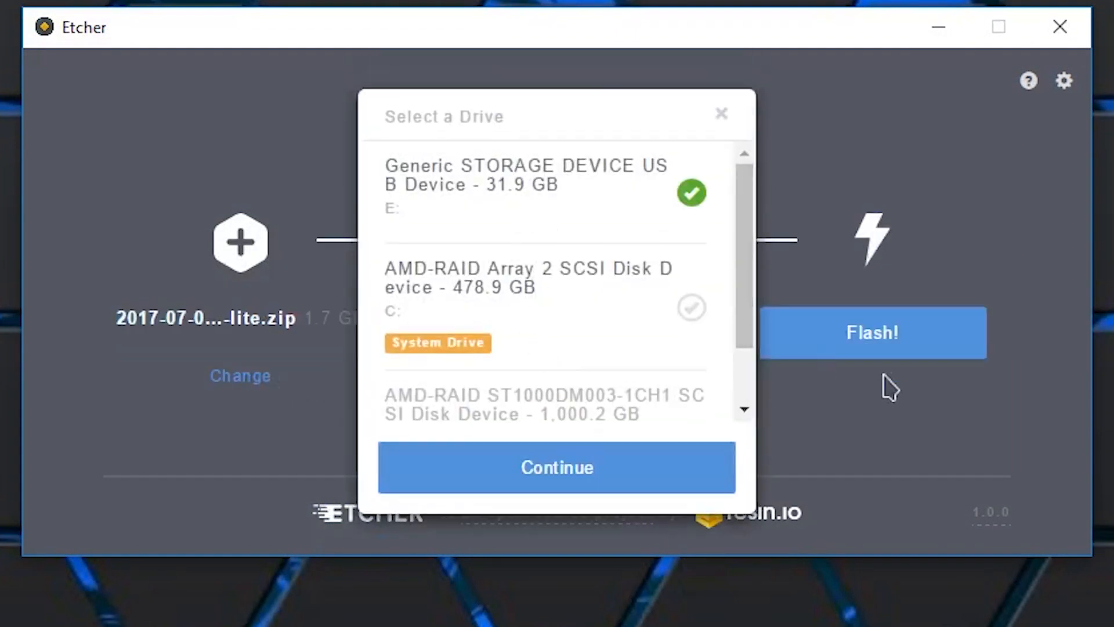
pyautogui.click(557, 467)
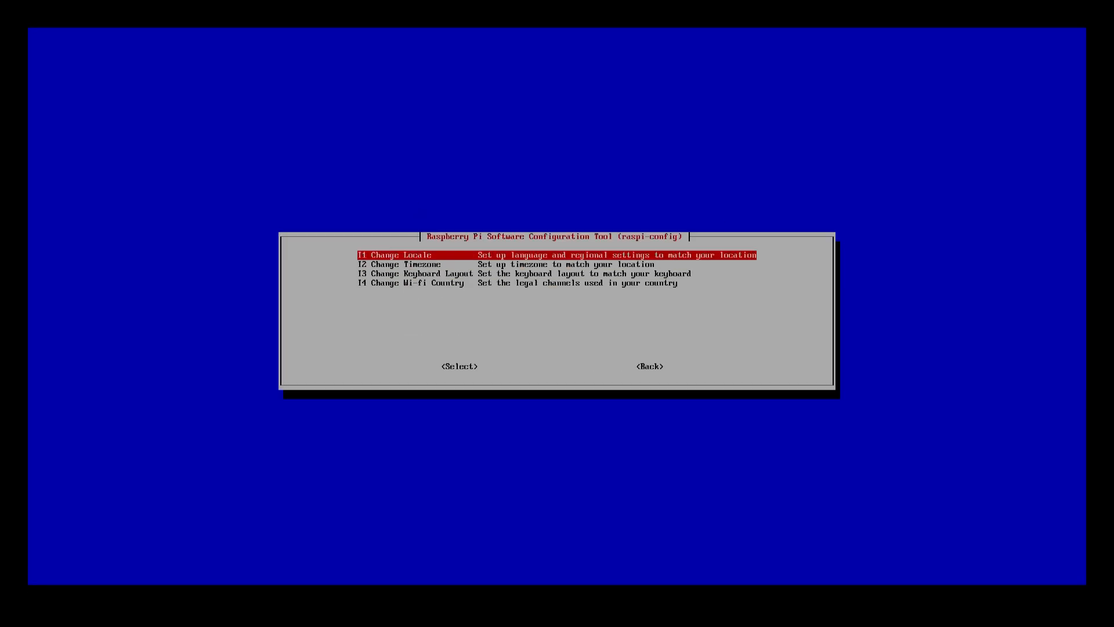
# In Change Locale, select en_US.UTF-8 as the default system locale.
pyautogui.click(459, 366)
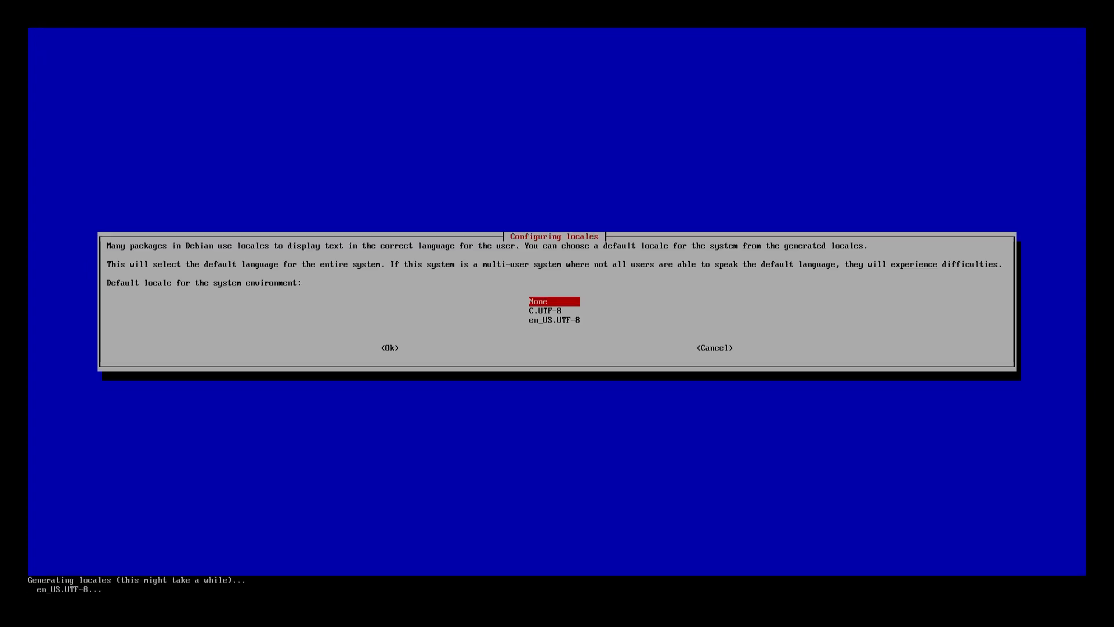
pyautogui.click(390, 348)
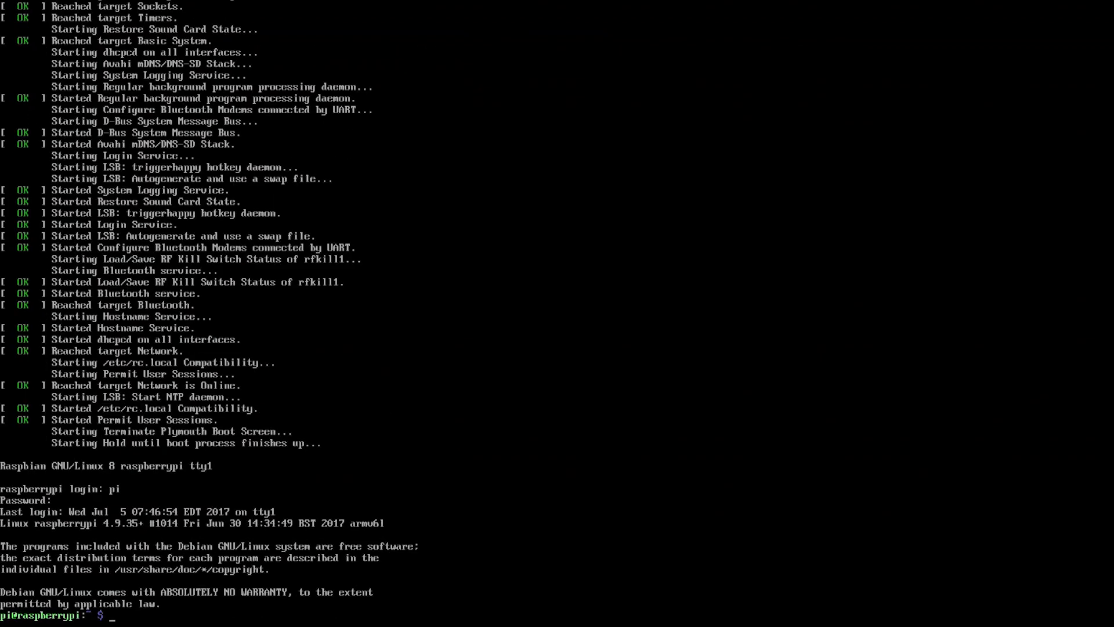
# Add and enable the 'friday' network with wpa_cli, then ping google.com to verify.
pyautogui.write('wpa')
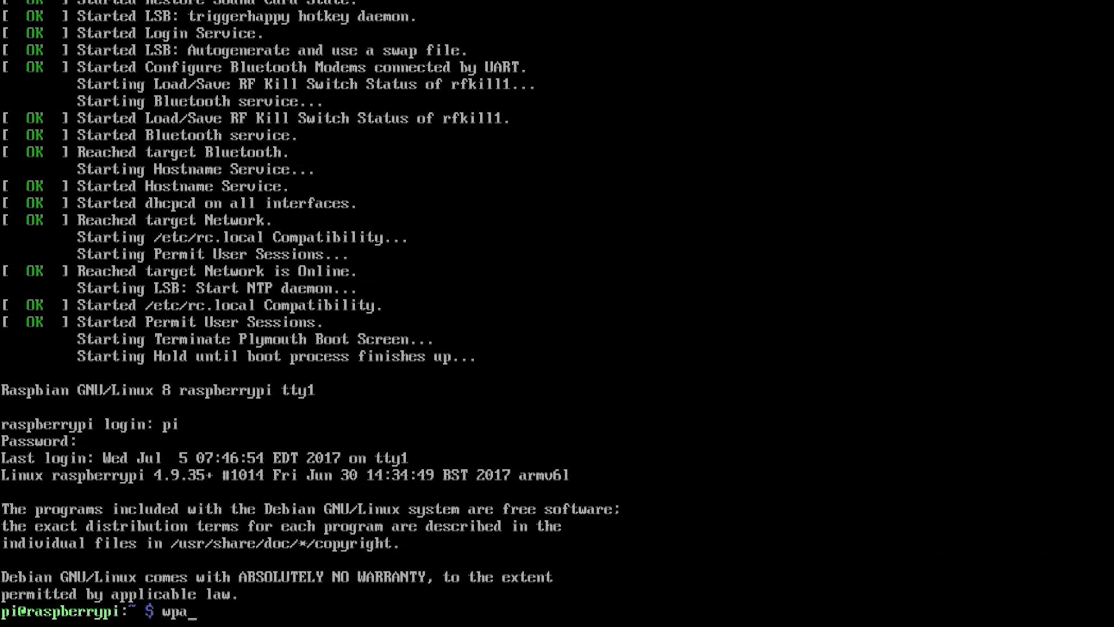
pyautogui.write('_cli')
pyautogui.write('add_network')
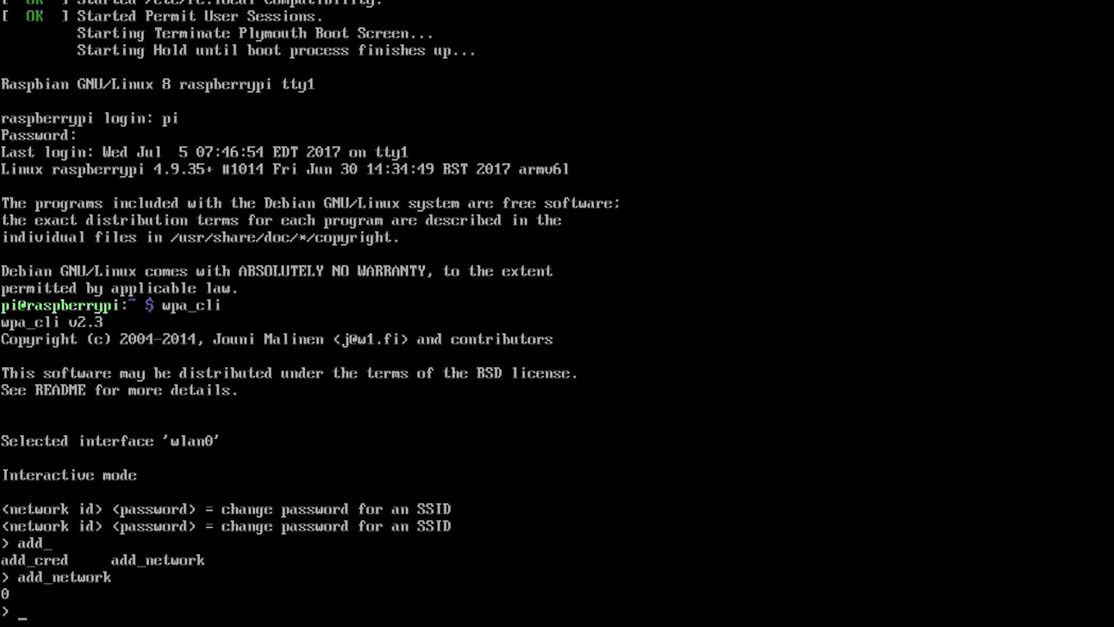
pyautogui.write('set_network 0')
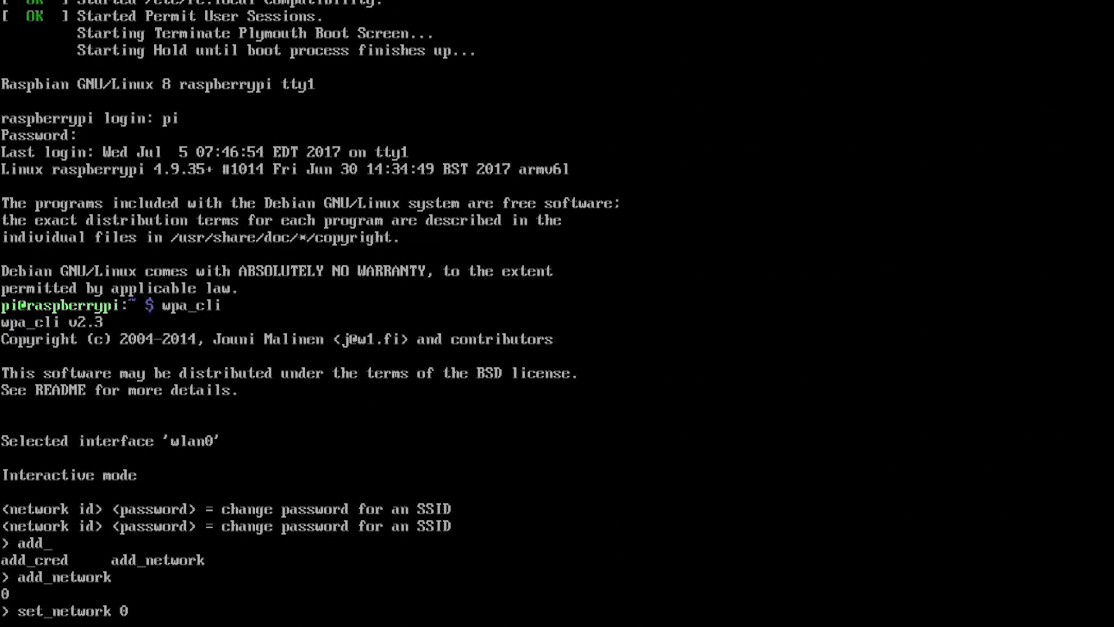
pyautogui.write('ssid "friday')
pyautogui.write('set_')
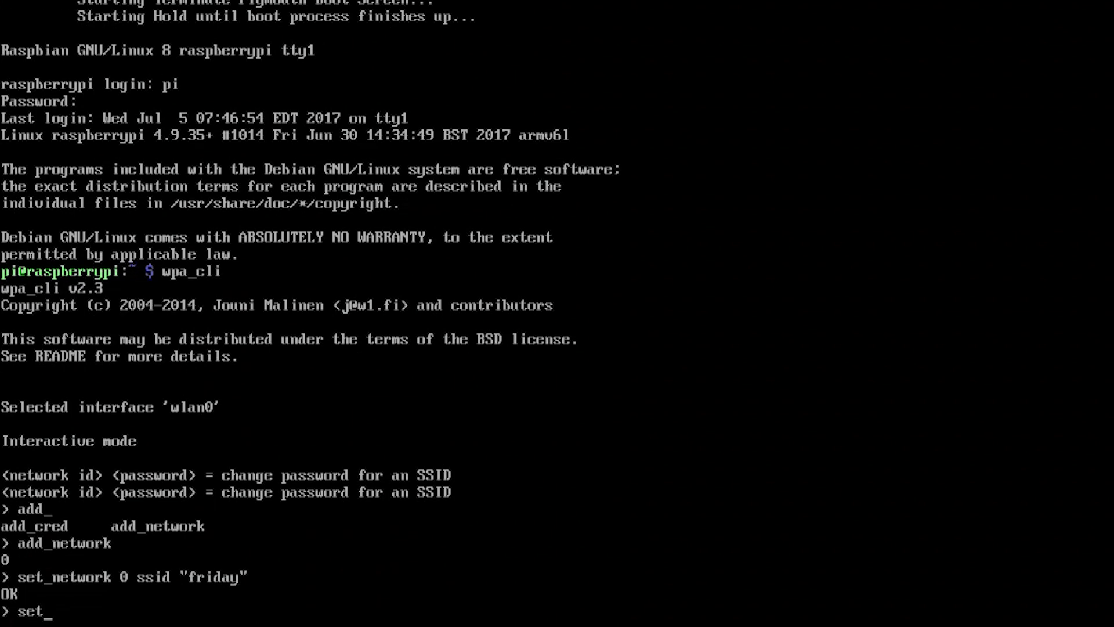
pyautogui.write('network 0 psk ":        "')
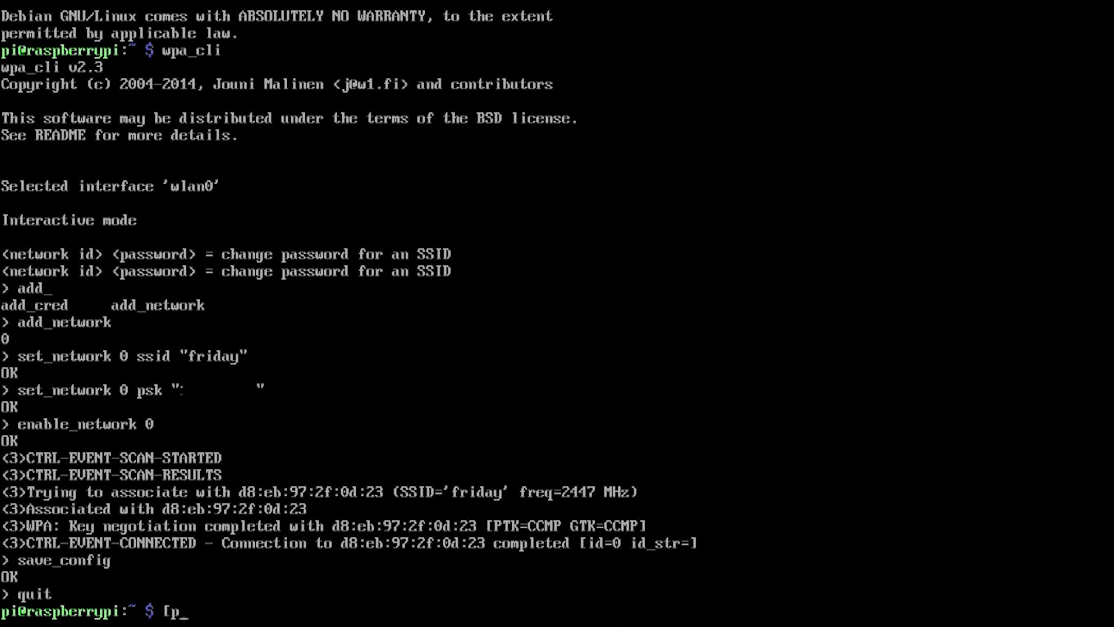
pyautogui.write('ing google.com')
pyautogui.write('dhclient wlan0')
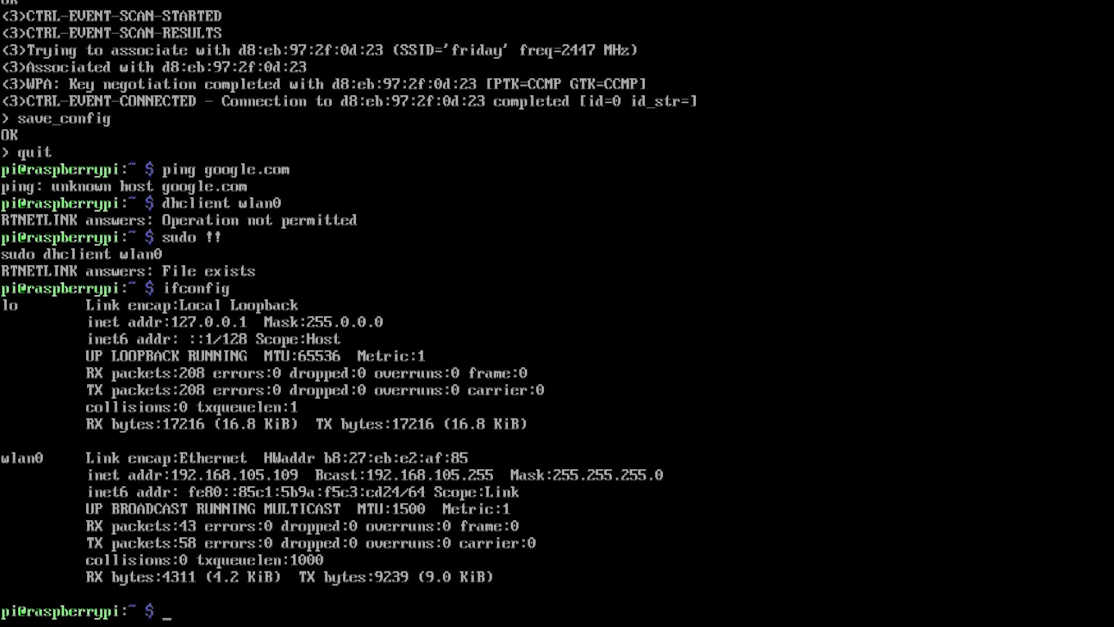
pyautogui.write('ping www')
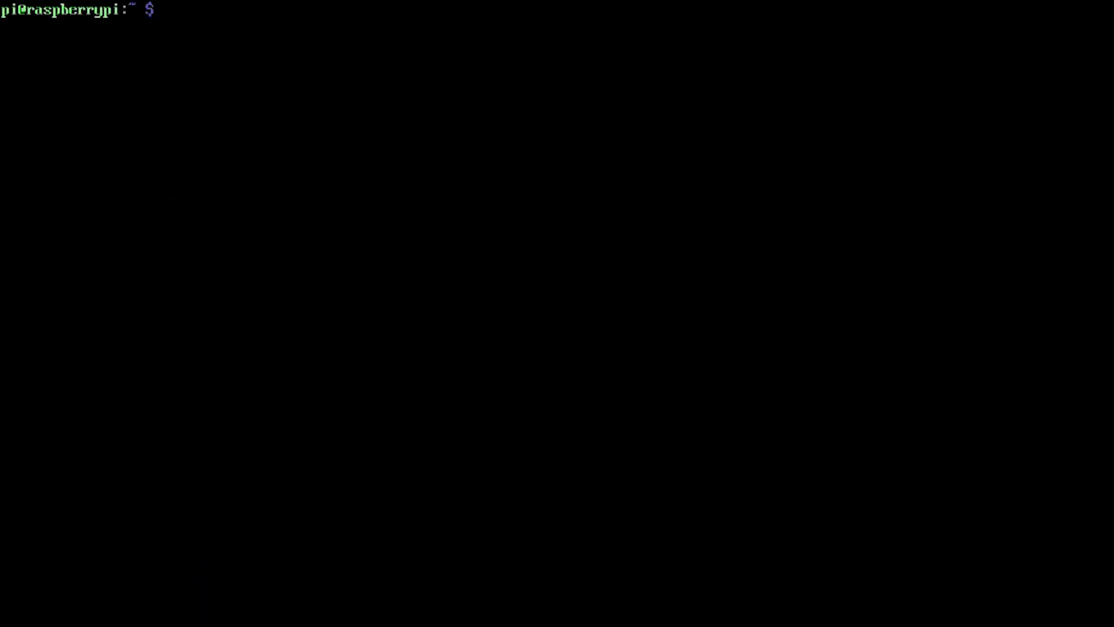
# Refresh the package lists with sudo apt-get update.
pyautogui.write('apt-get update')
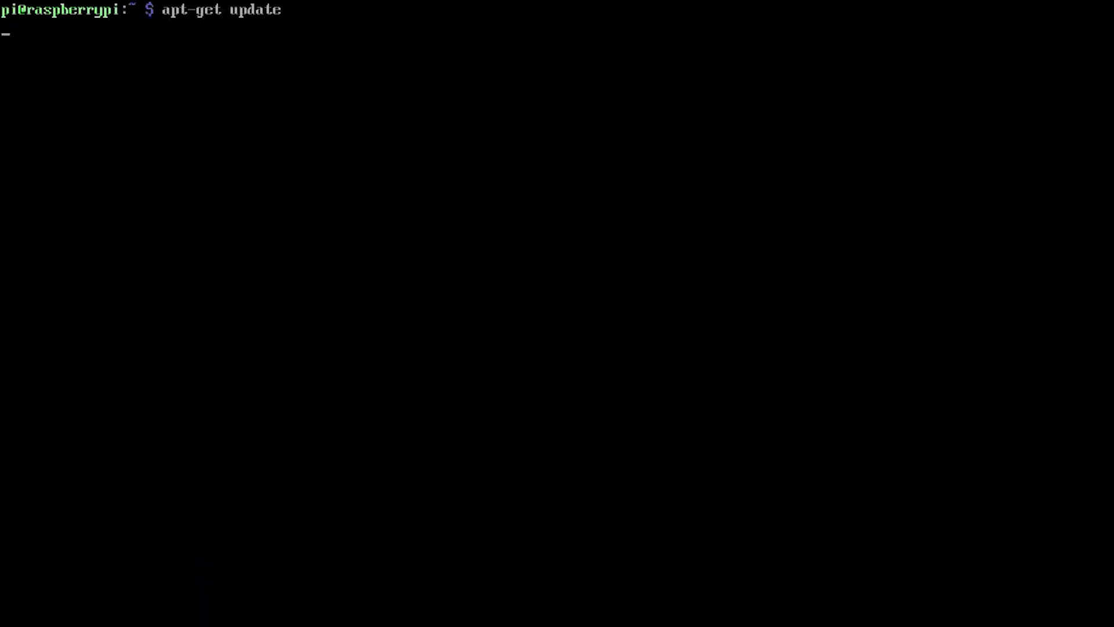
pyautogui.write('sudo apt-get')
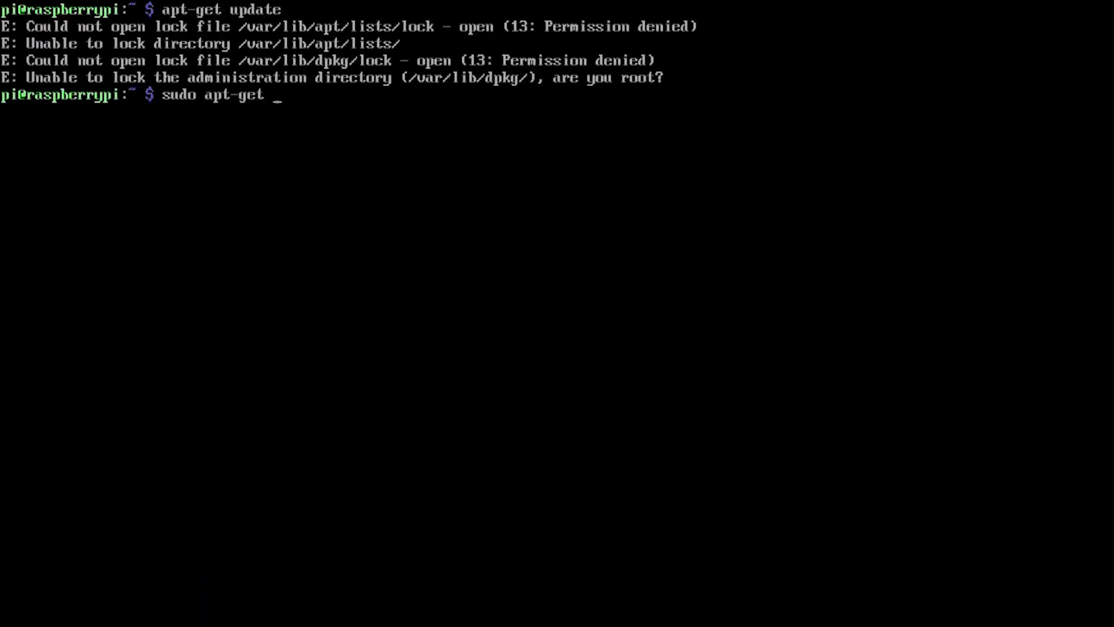
pyautogui.write('update')
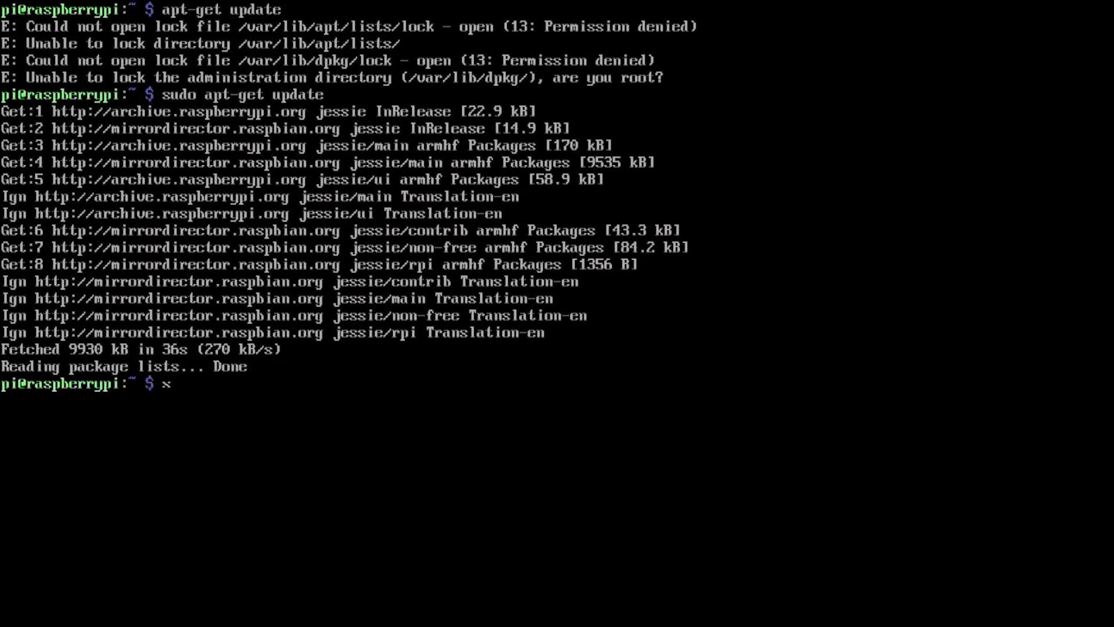
# Install git and john with sudo apt-get install, confirming with y.
pyautogui.write('sudo apt-get install')
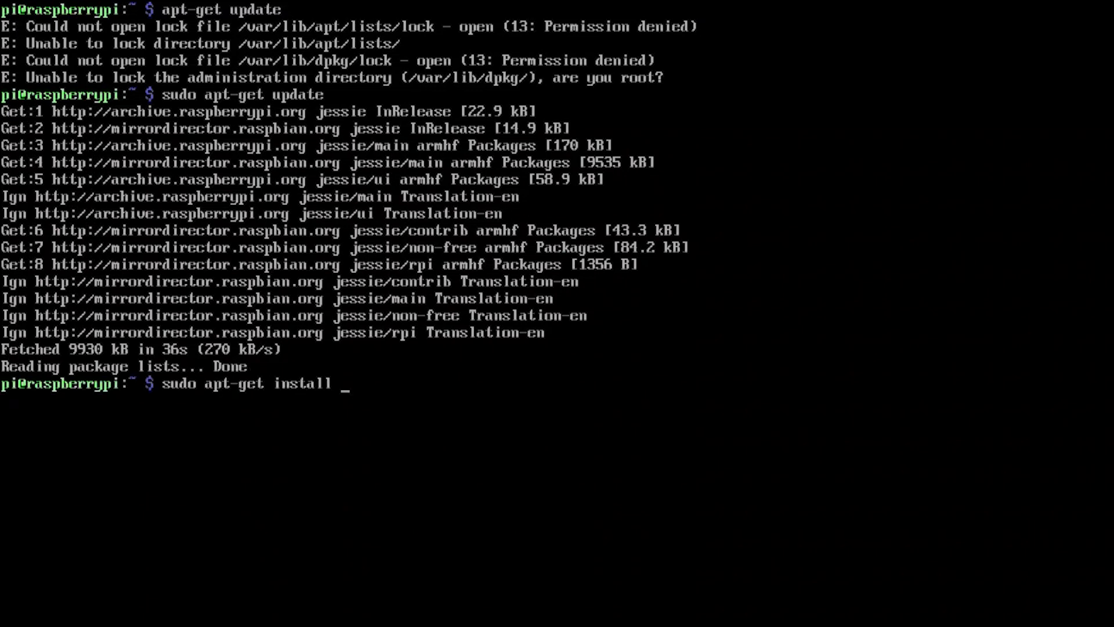
pyautogui.write('git john')
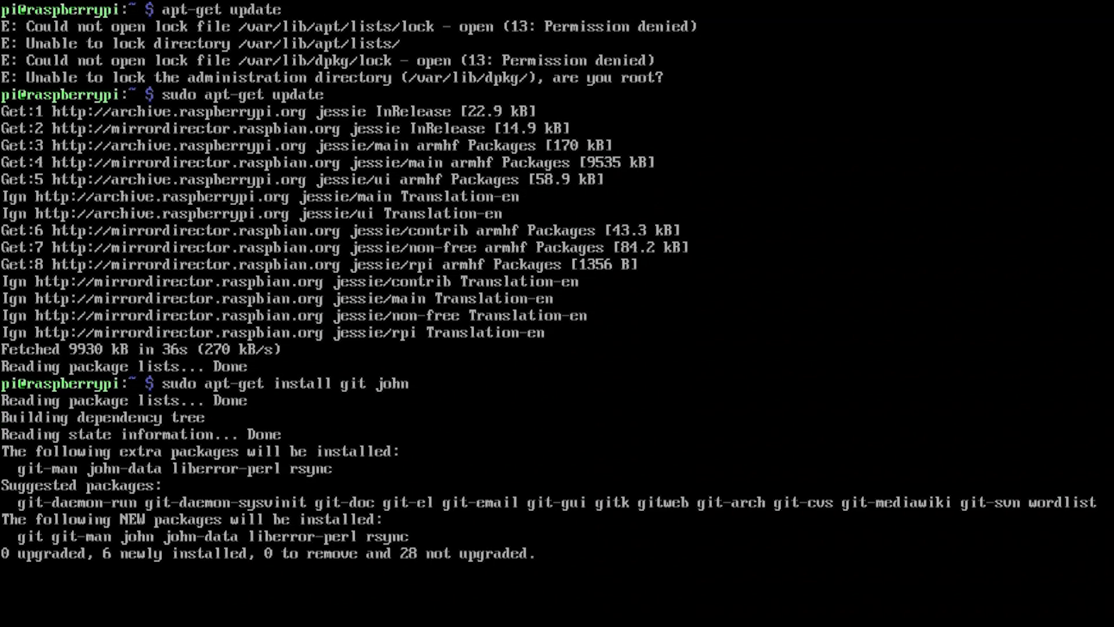
pyautogui.write('y')
pyautogui.write('git clone --r')
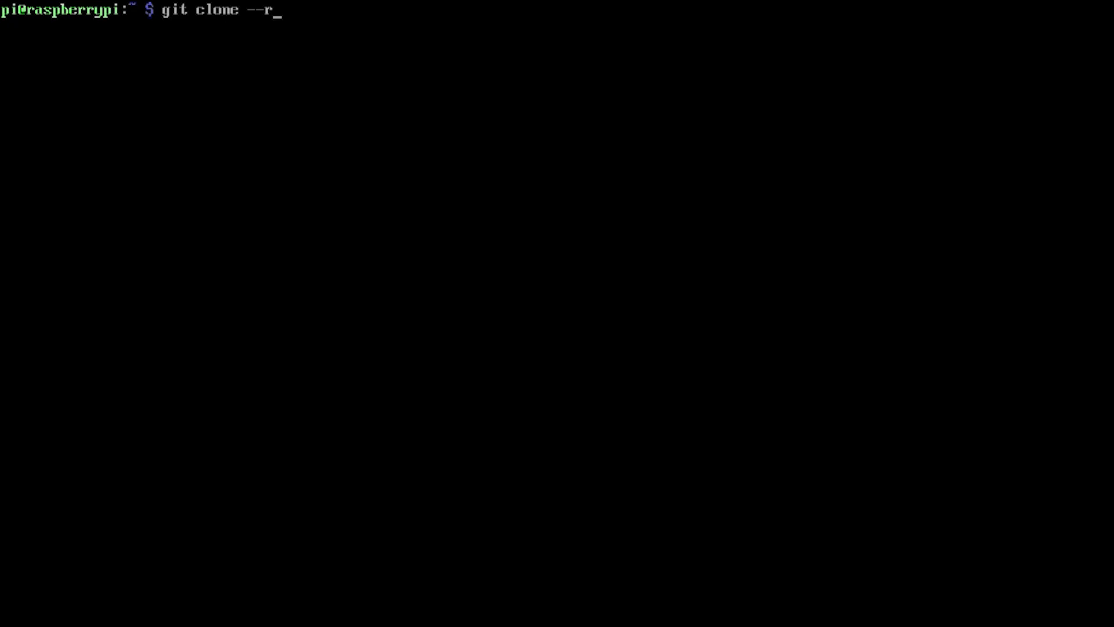
pyautogui.write('ecursive')
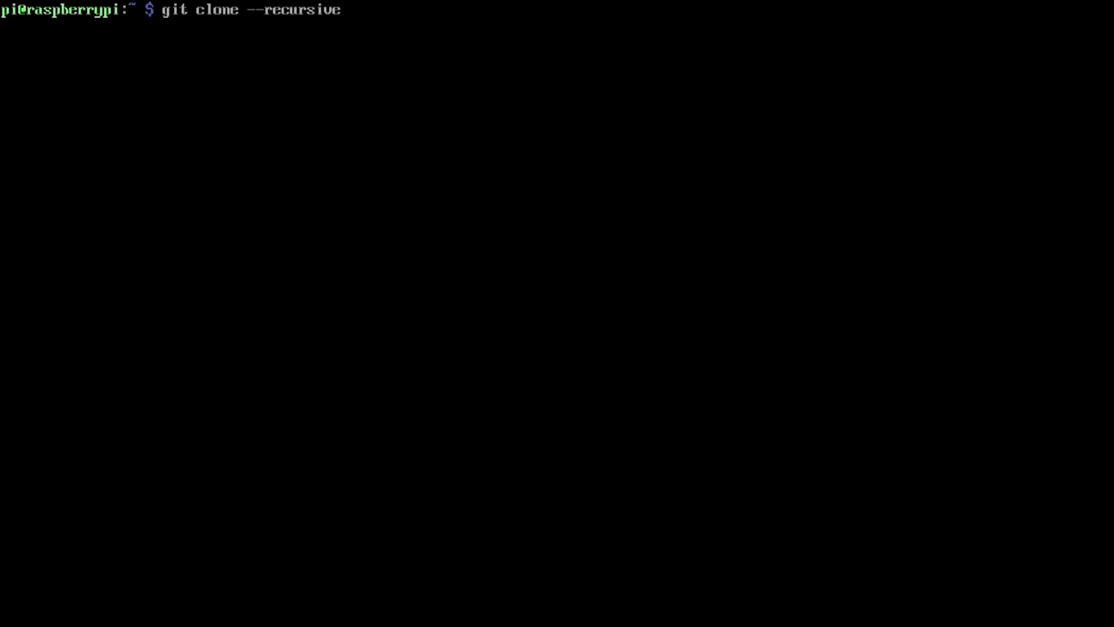
pyautogui.write('http:/')
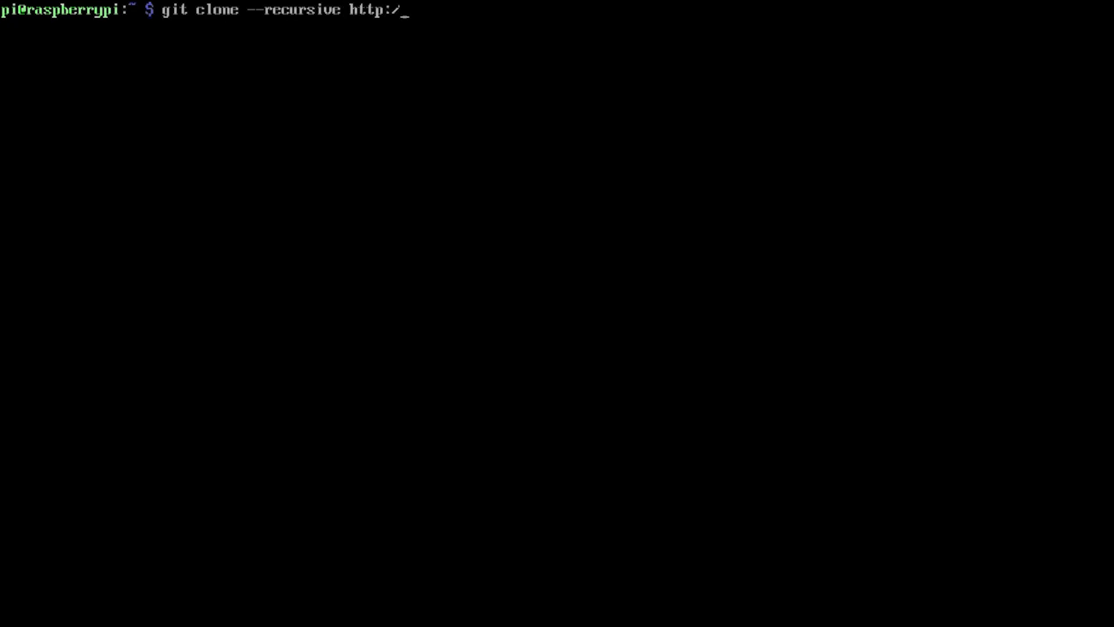
pyautogui.write('/github.com')
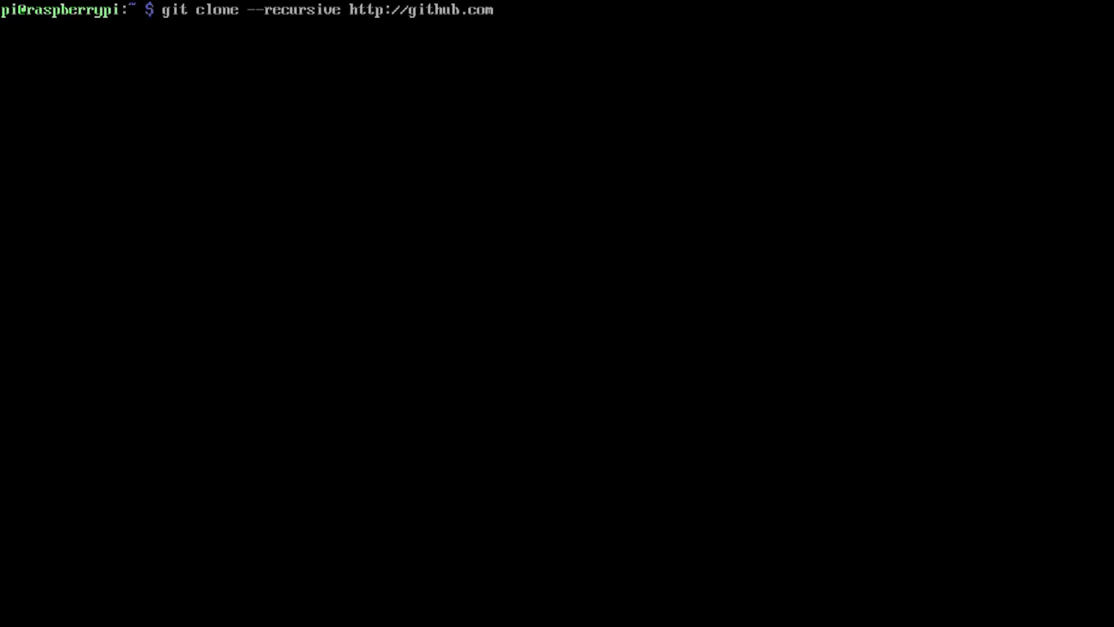
pyautogui.write('/mame82')
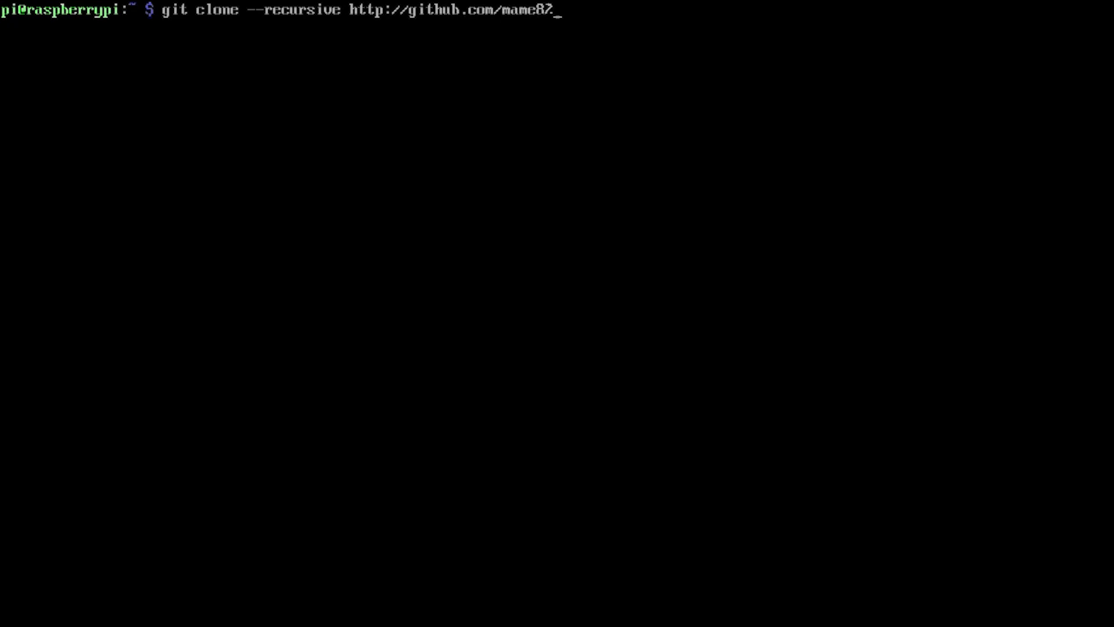
pyautogui.write('/P4')
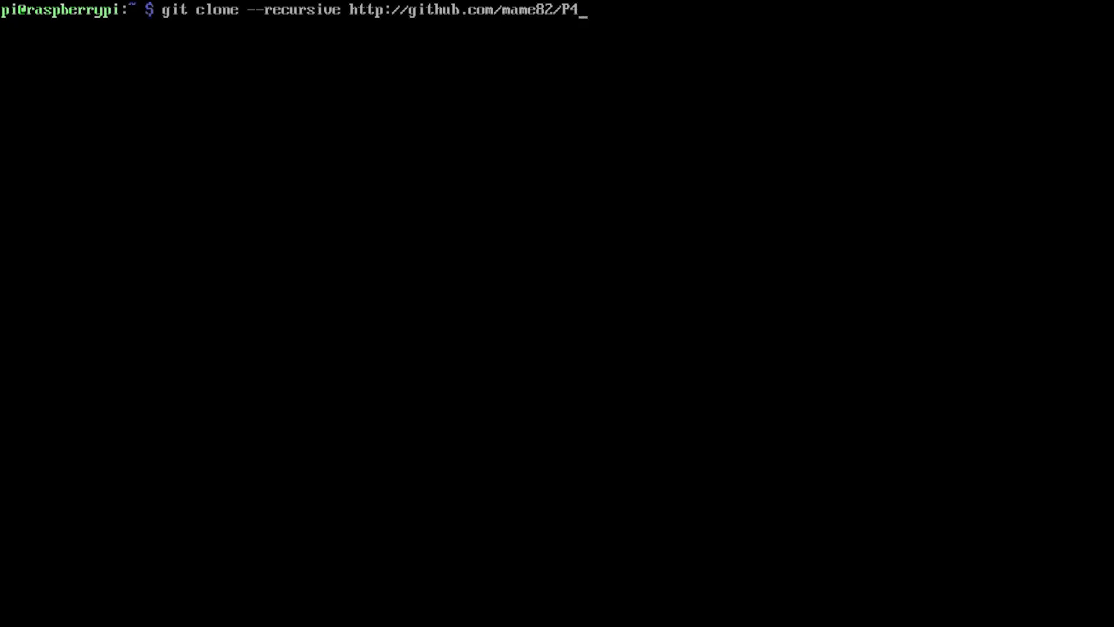
pyautogui.write('wnP1')
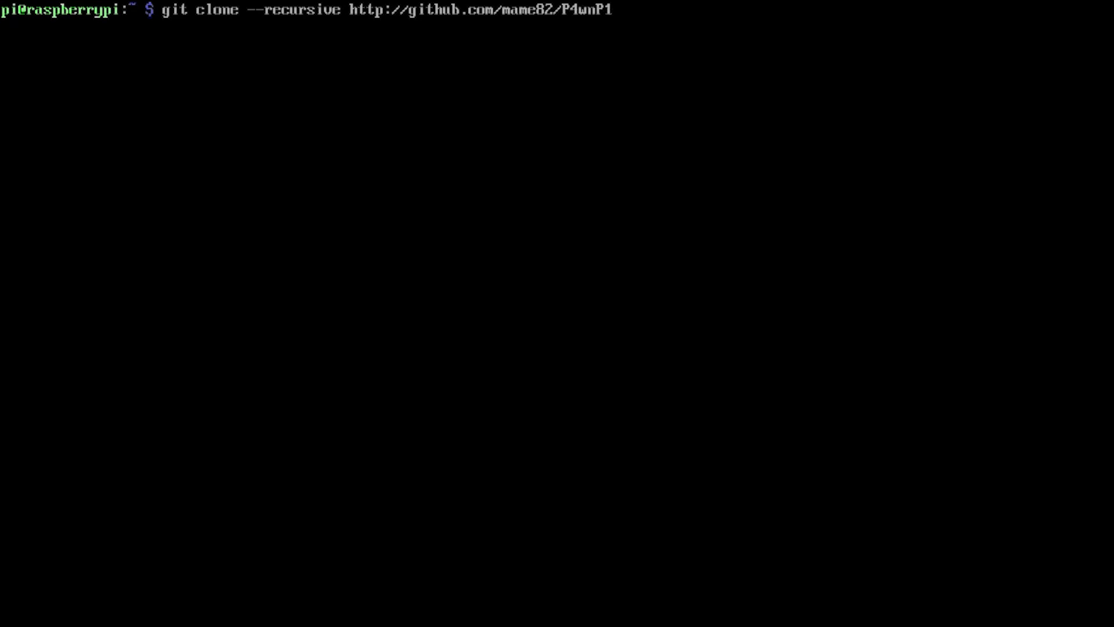
pyautogui.press('enter')
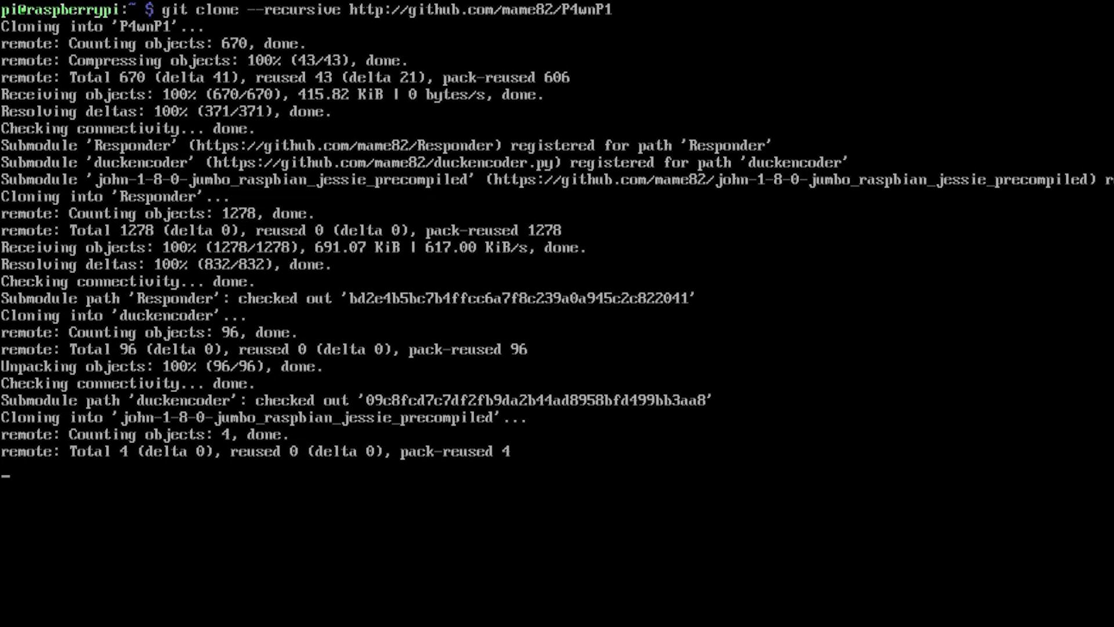
pyautogui.write('cd P4wnP1/')
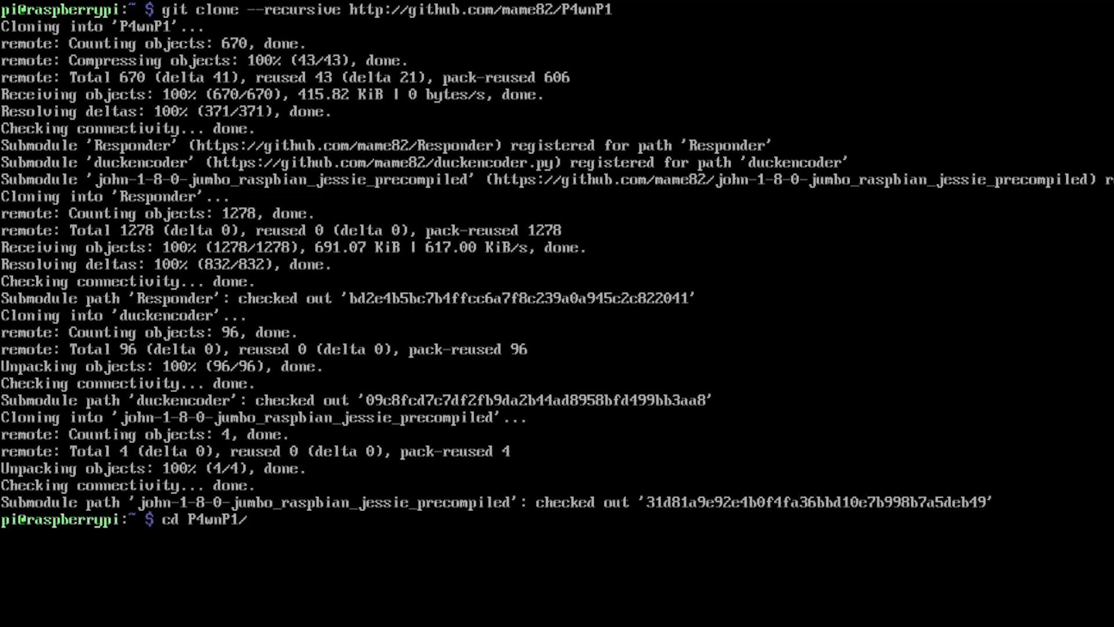
# Run ./install.sh in P4wnP1 and follow the firmware and kernel module updates.
pyautogui.write('./in')
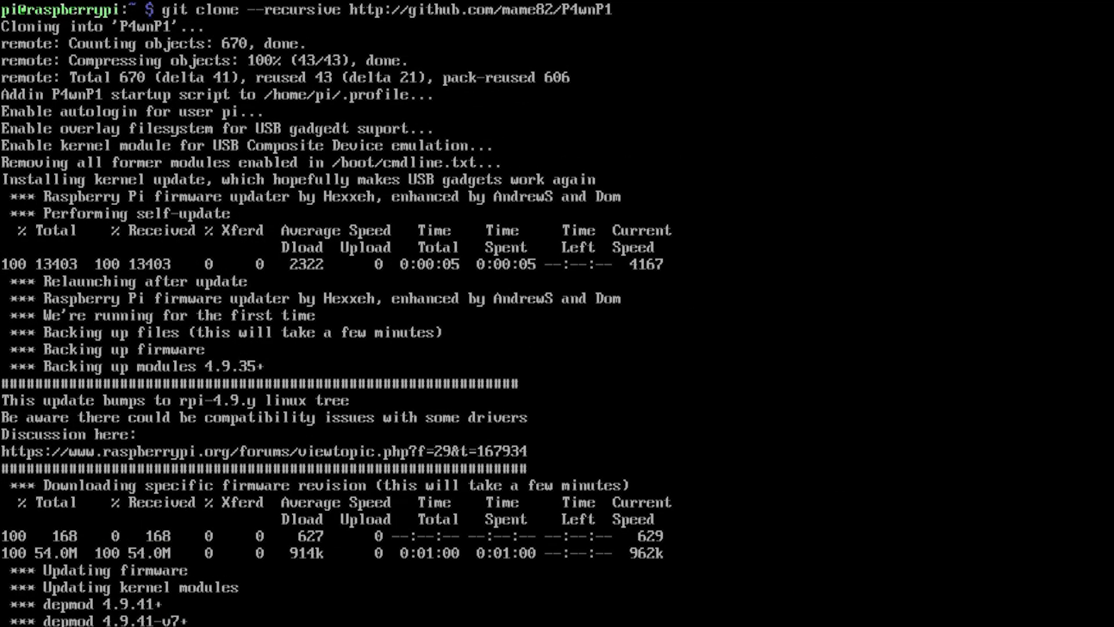
pyautogui.scroll(-3)
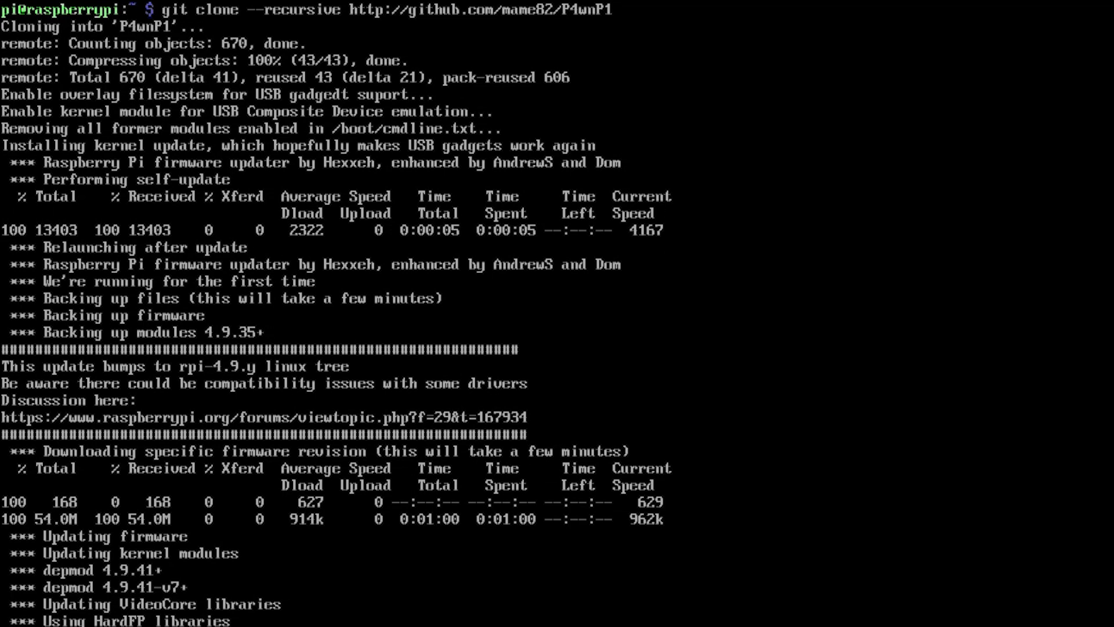
pyautogui.scroll(-3)
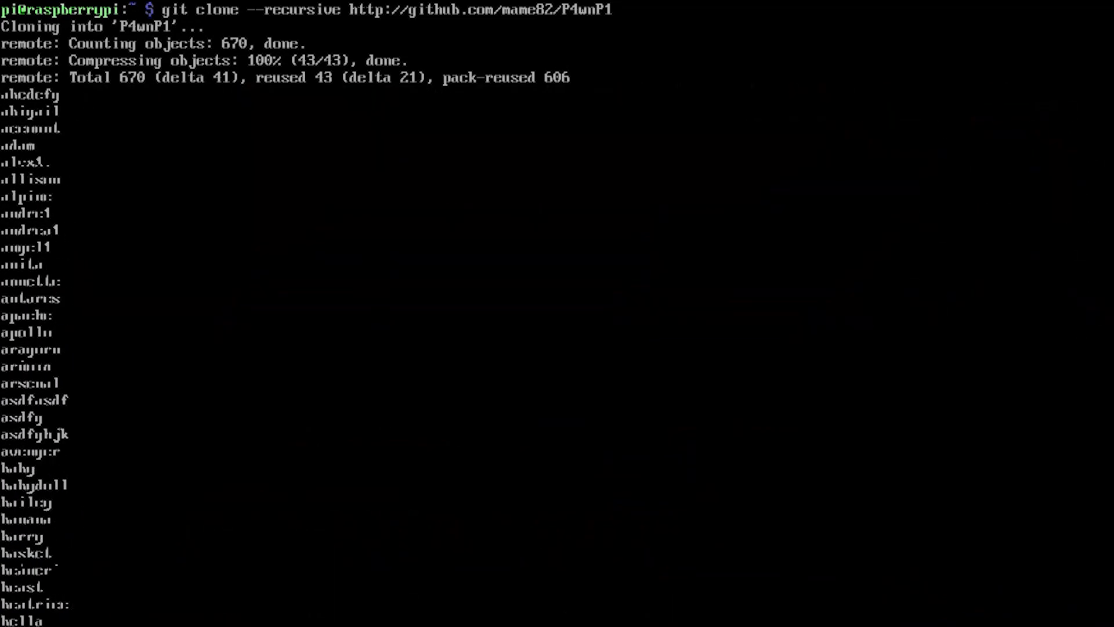
# Scroll through John's password wordlist as it prints in the console.
pyautogui.scroll(-3)
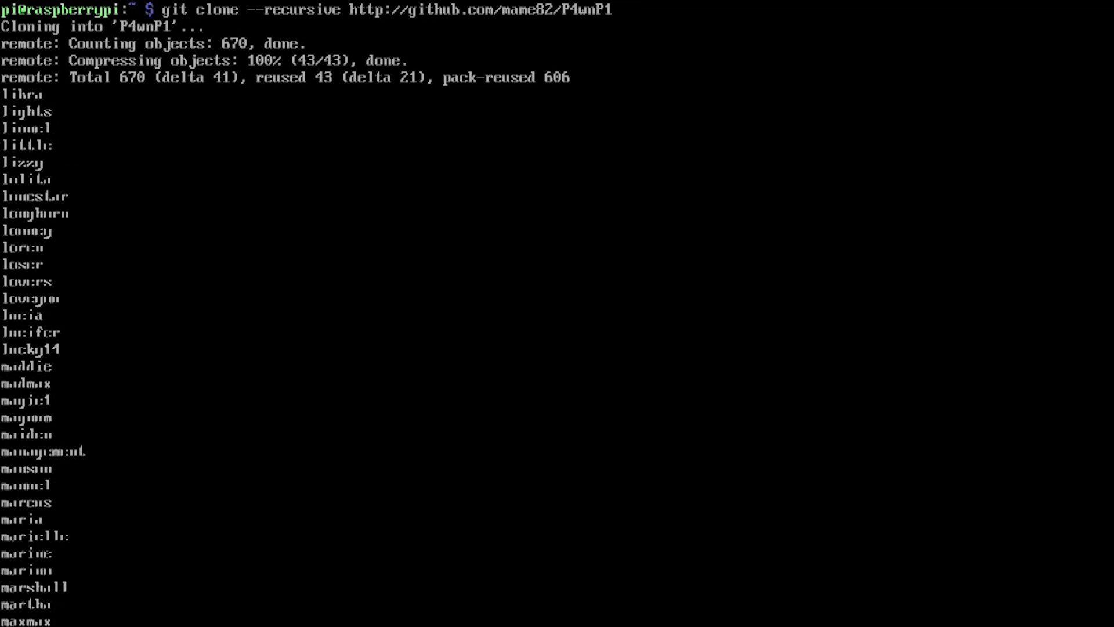
pyautogui.scroll(-3)
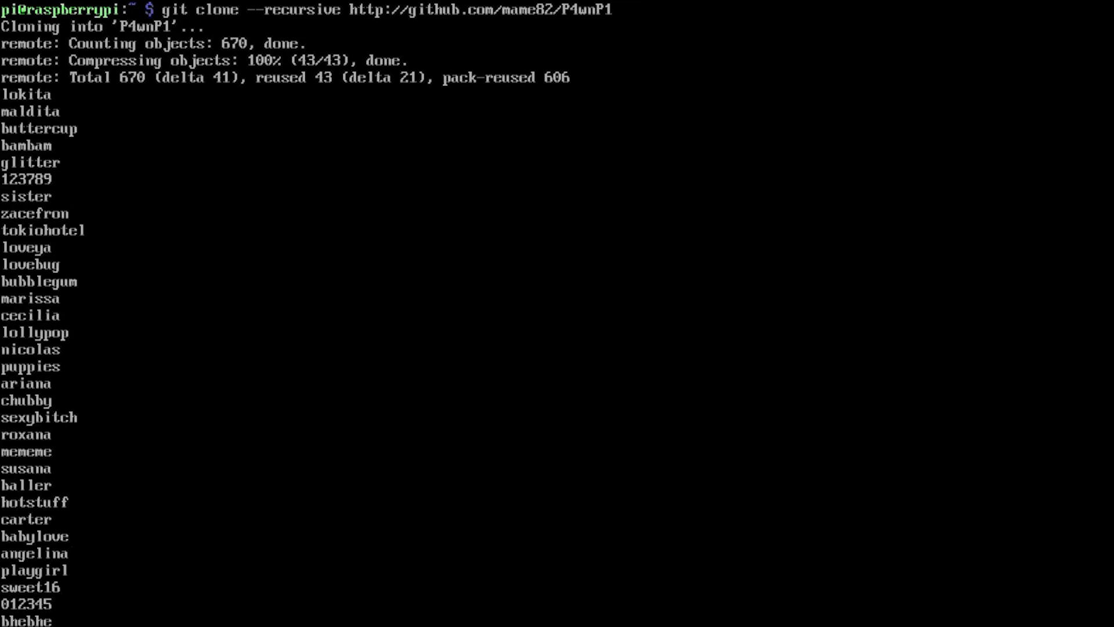